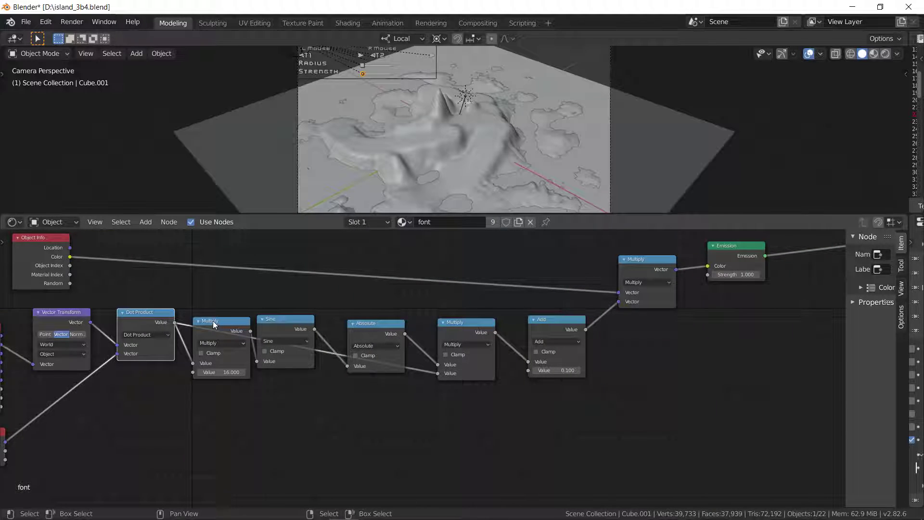
{"action": "mouse_move", "coordinate": [295, 330]}
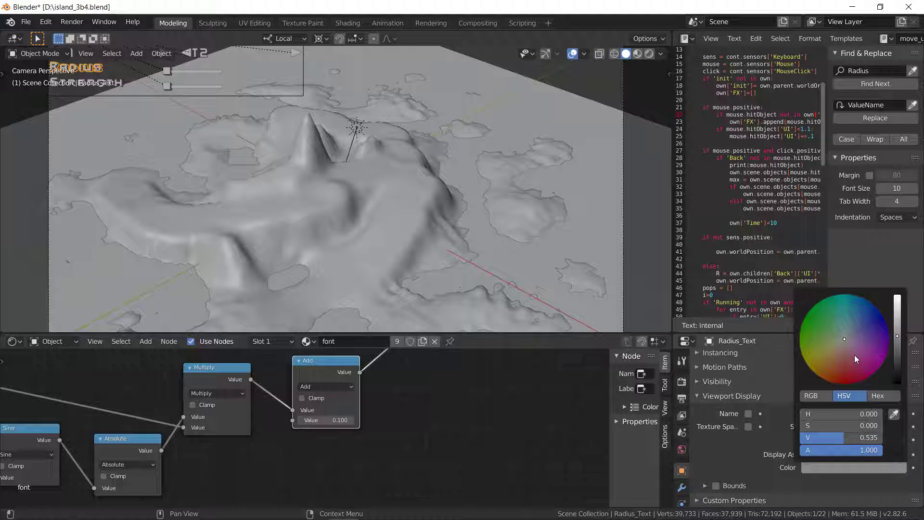
Step: Tint the Radius label dark blue, test the Radius slider in-game, and enlarge the 3D view
{"action": "left_click", "coordinate": [263, 186]}
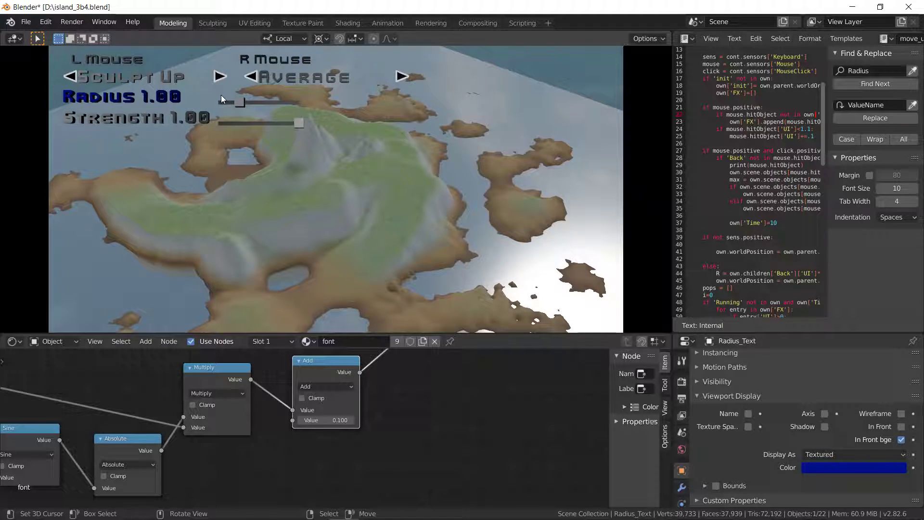
{"action": "left_click_drag", "start_coordinate": [230, 102], "coordinate": [268, 102]}
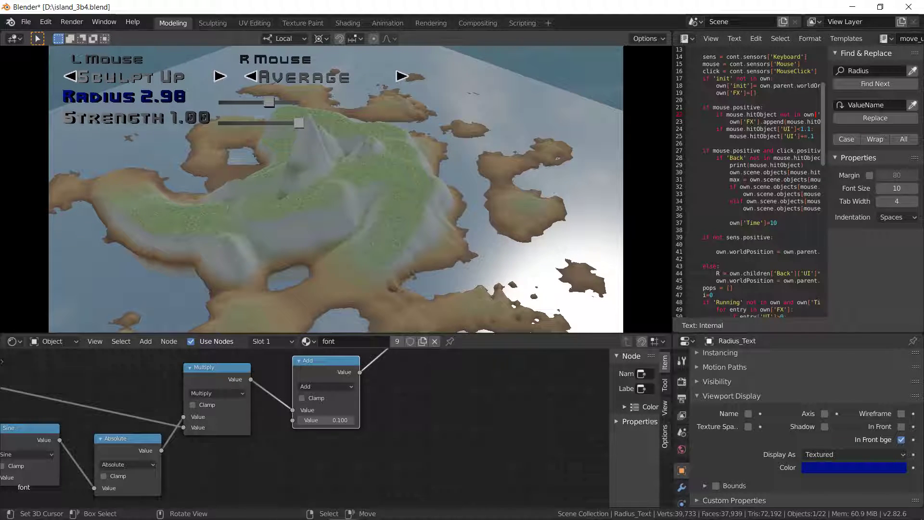
{"action": "left_click_drag", "start_coordinate": [264, 102], "coordinate": [279, 102]}
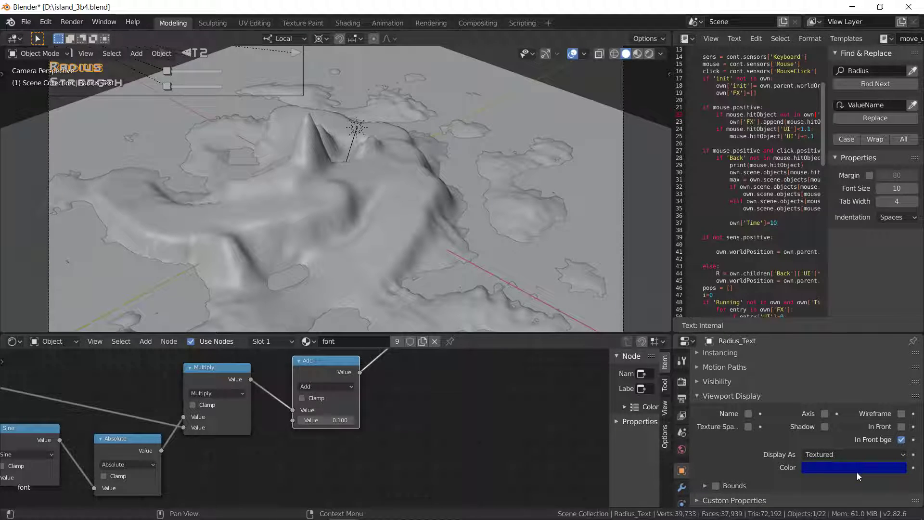
{"action": "left_click", "coordinate": [853, 466]}
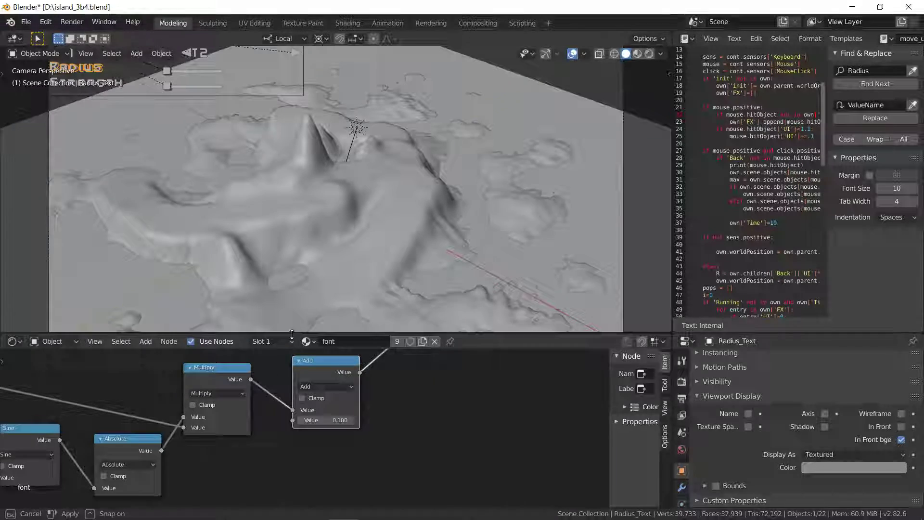
{"action": "left_click", "coordinate": [26, 23]}
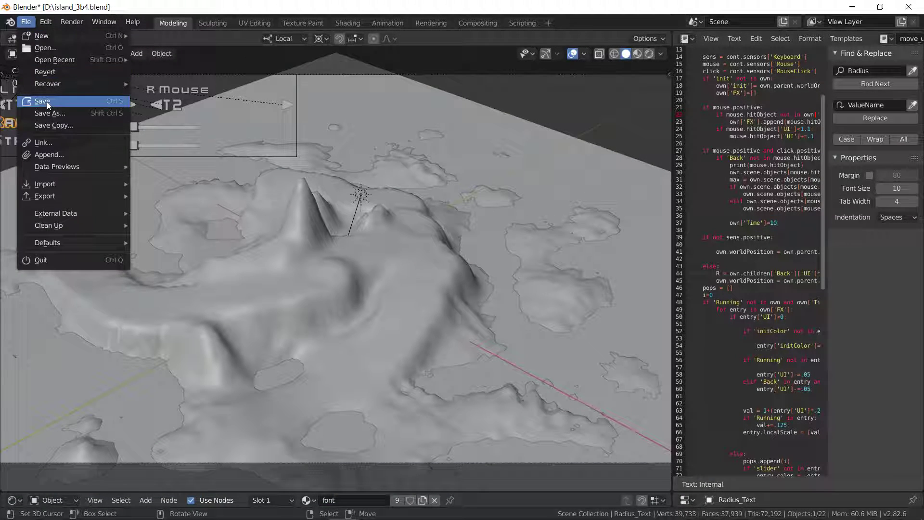
Step: Save the island .blend file from the File menu
{"action": "left_click", "coordinate": [42, 100]}
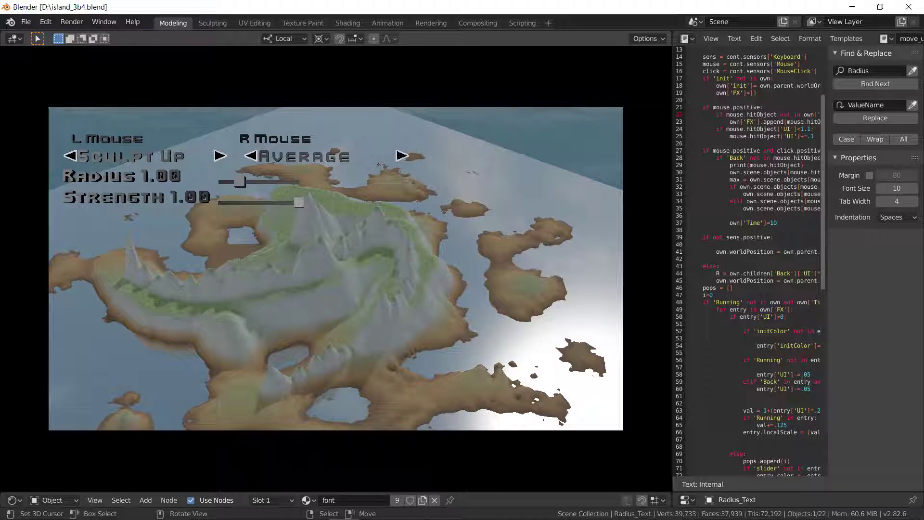
Step: Set the in-game brush Radius to 2.70 and Strength to 0.75
{"action": "left_click_drag", "start_coordinate": [239, 181], "coordinate": [264, 181]}
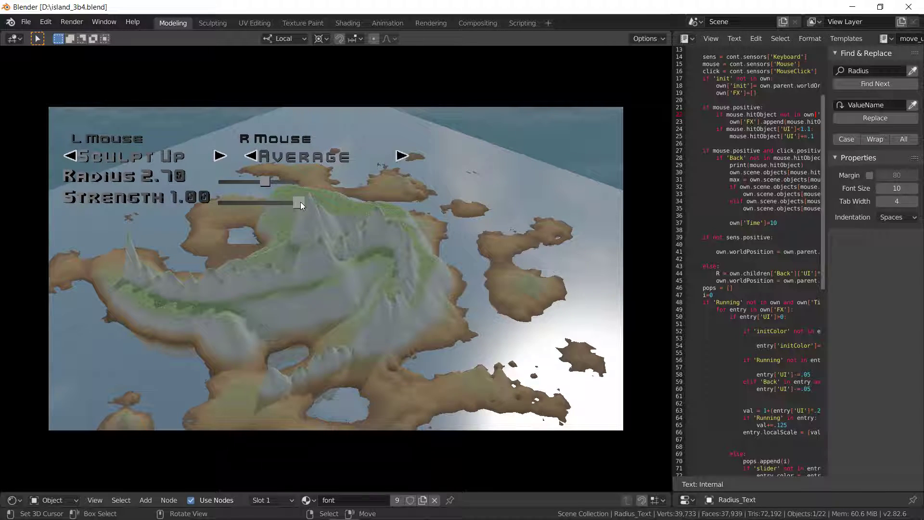
{"action": "left_click_drag", "start_coordinate": [298, 202], "coordinate": [280, 202]}
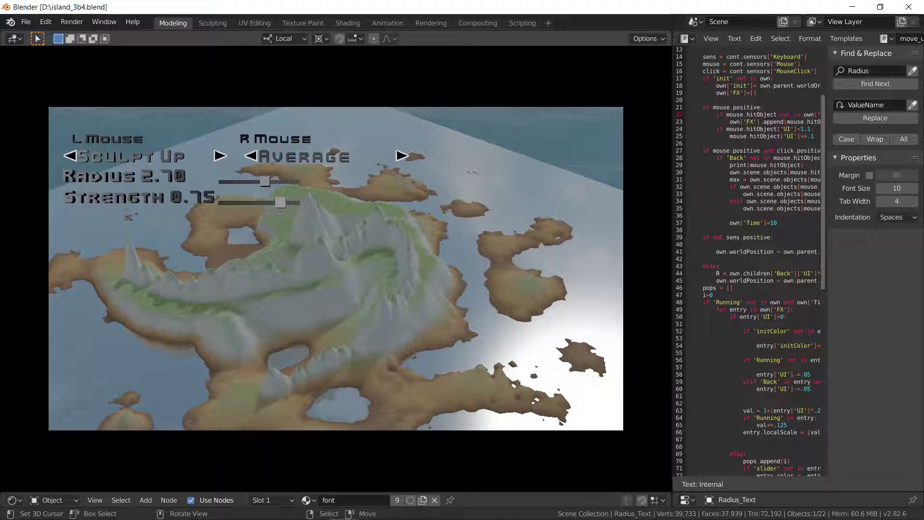
{"action": "left_click_drag", "start_coordinate": [280, 202], "coordinate": [223, 203]}
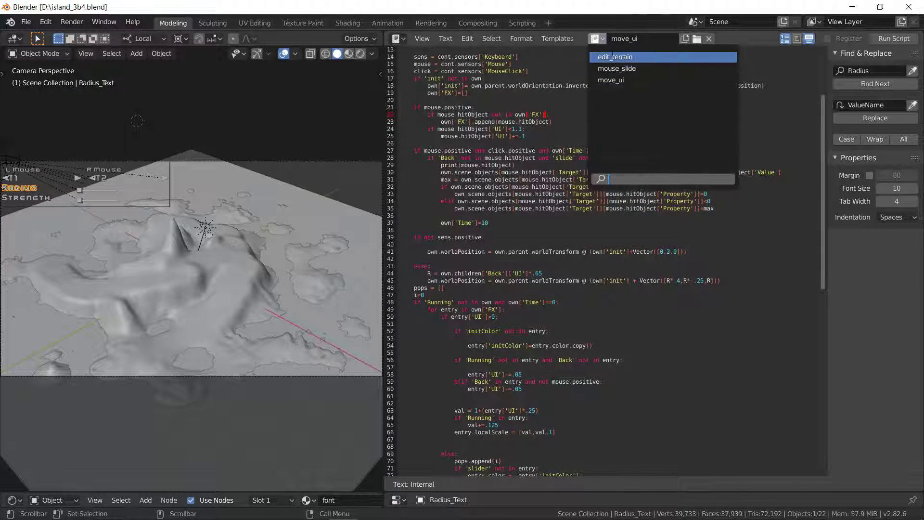
Step: Switch the Text Editor to edit_terrain and scroll through sculpt_down, average and sculpt_up
{"action": "left_click", "coordinate": [614, 56]}
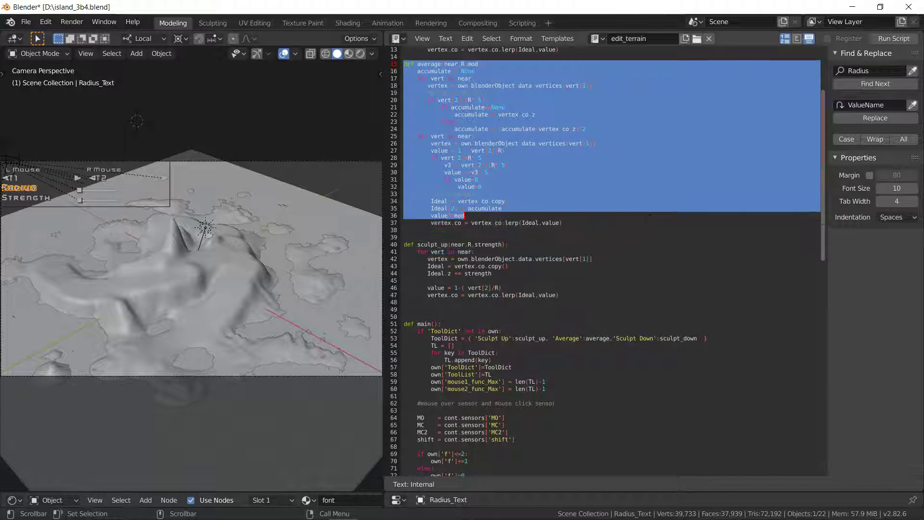
{"action": "scroll", "scroll_direction": "up", "scroll_amount": 3}
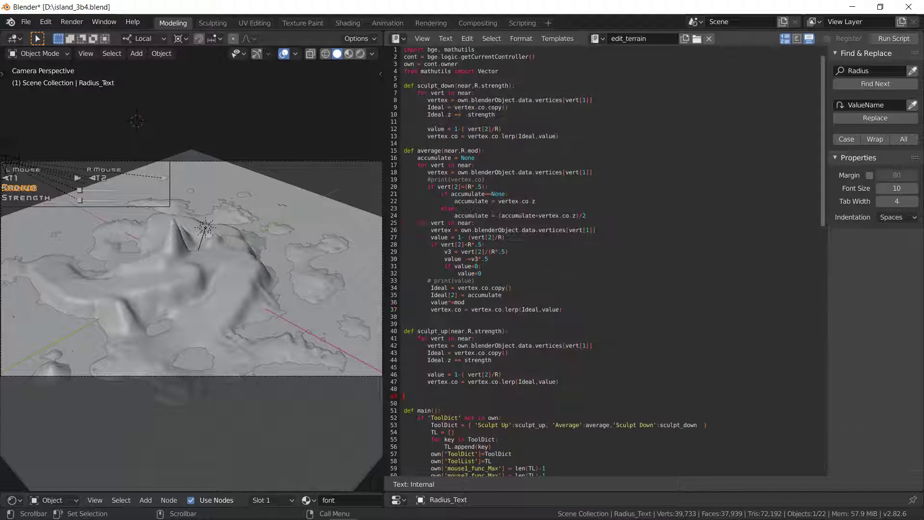
{"action": "scroll", "scroll_direction": "down", "scroll_amount": 3}
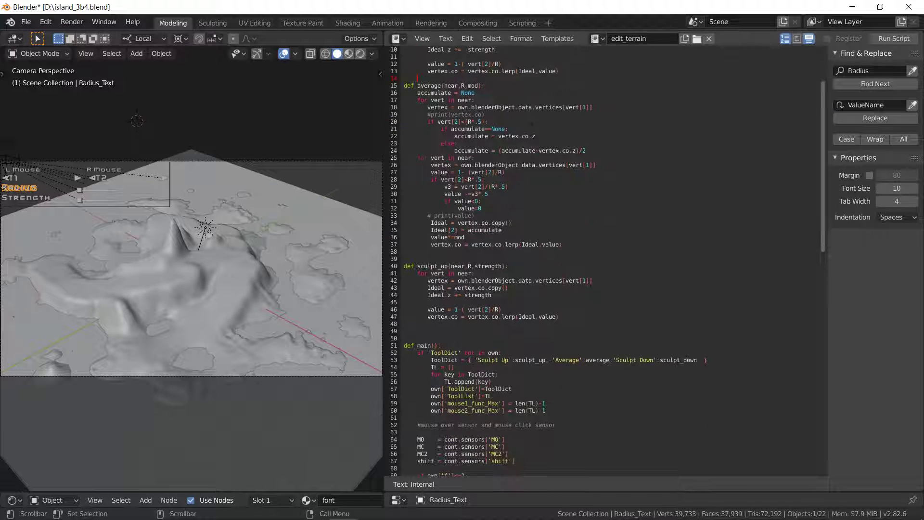
{"action": "scroll", "scroll_direction": "down", "scroll_amount": 3}
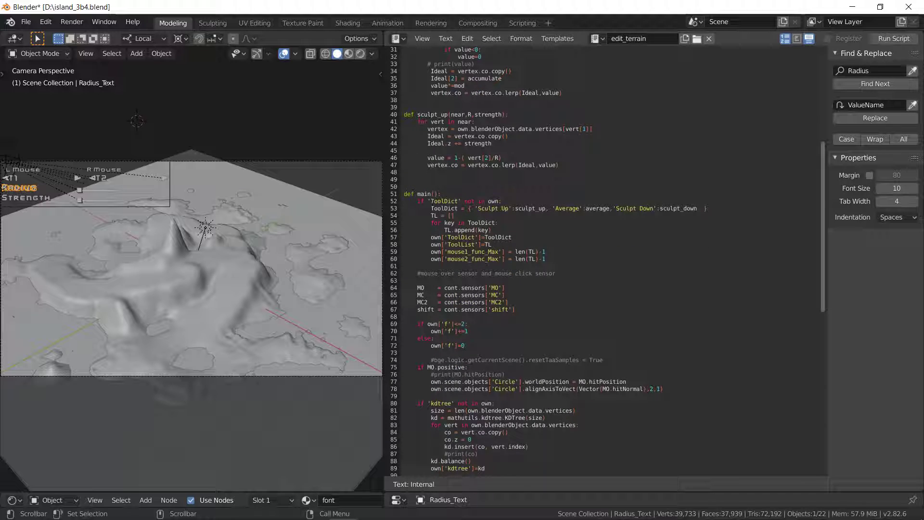